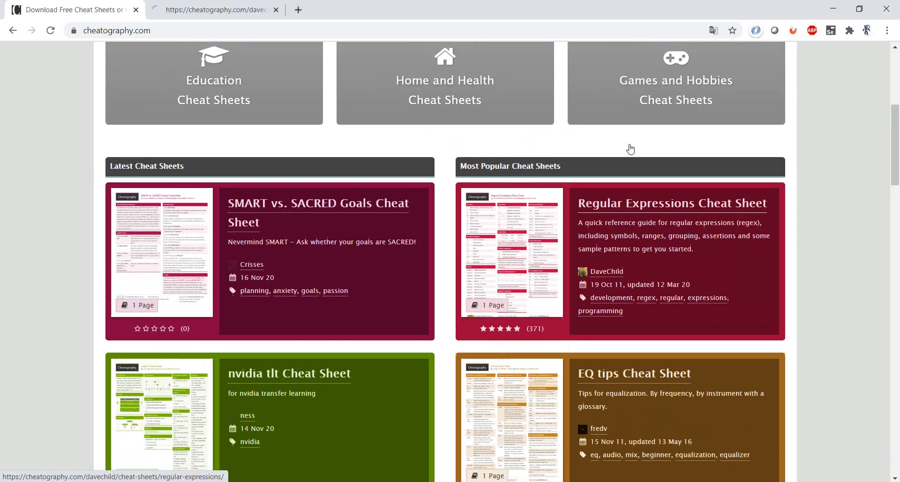
Open and skim the Regular Expressions Cheat Sheet, then open the Education cheat sheets listing from the home tab.
left_click(672, 203)
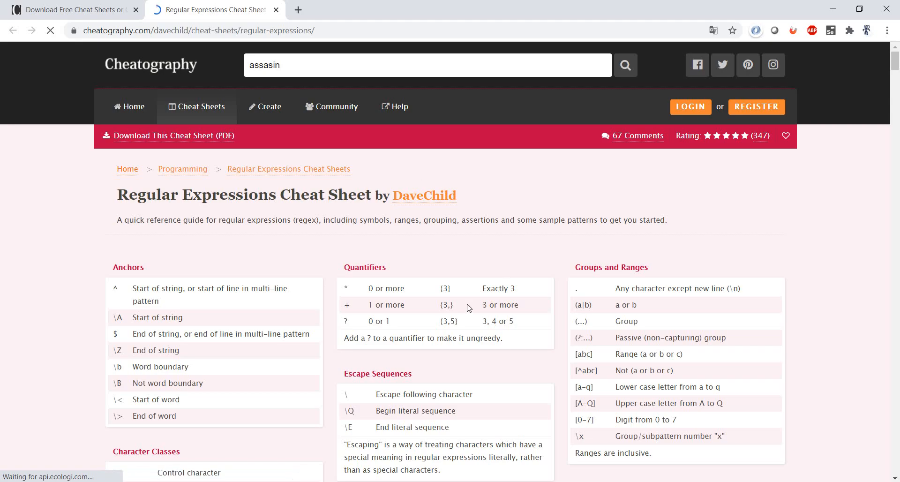
scroll("down", 3)
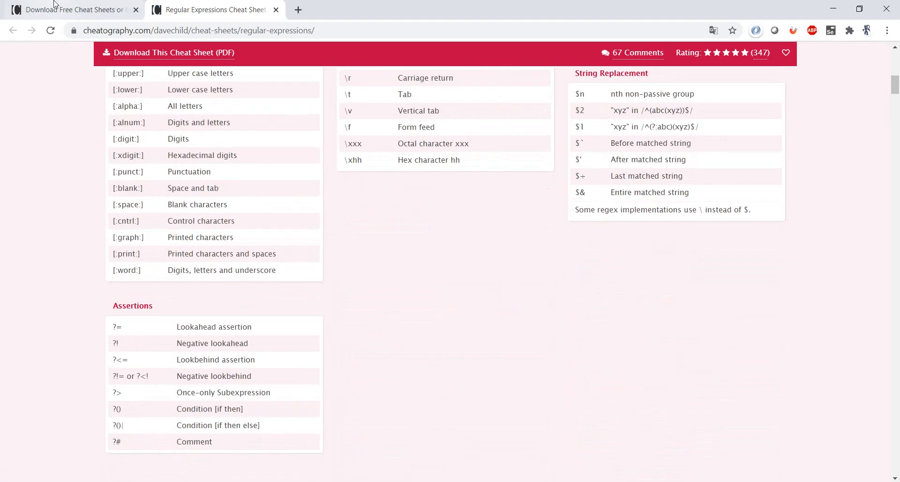
left_click(69, 10)
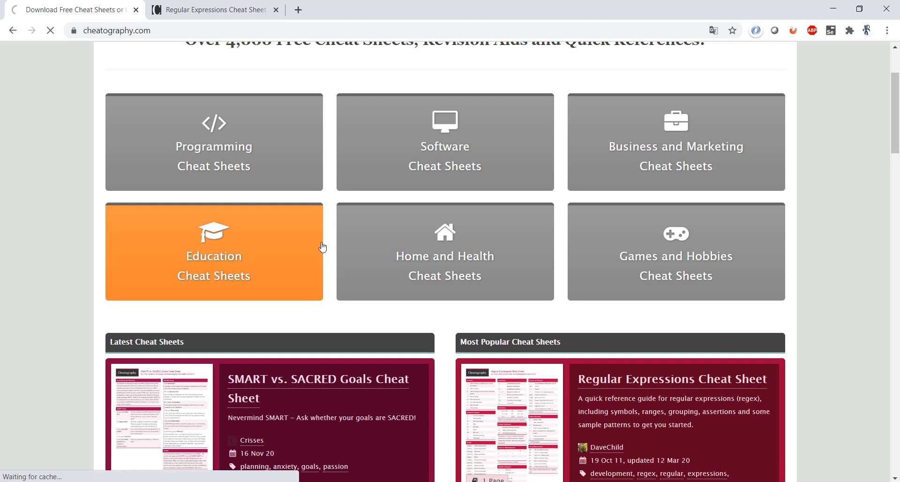
left_click(214, 251)
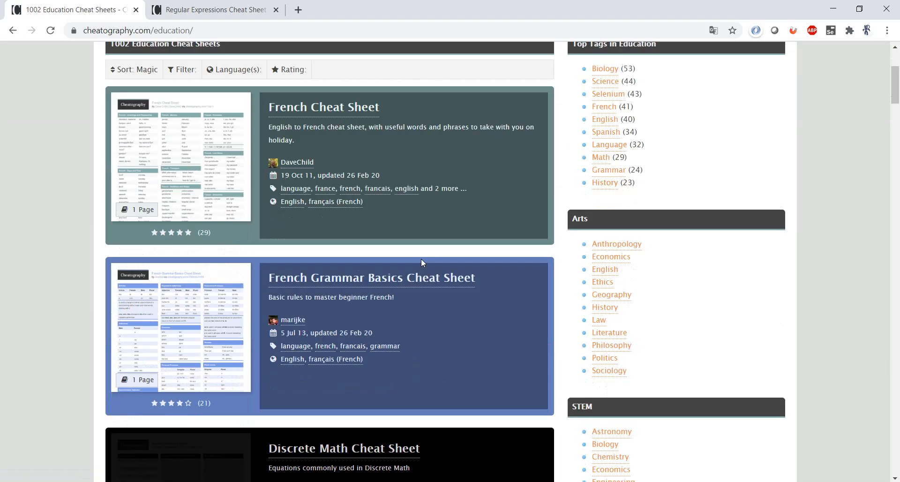